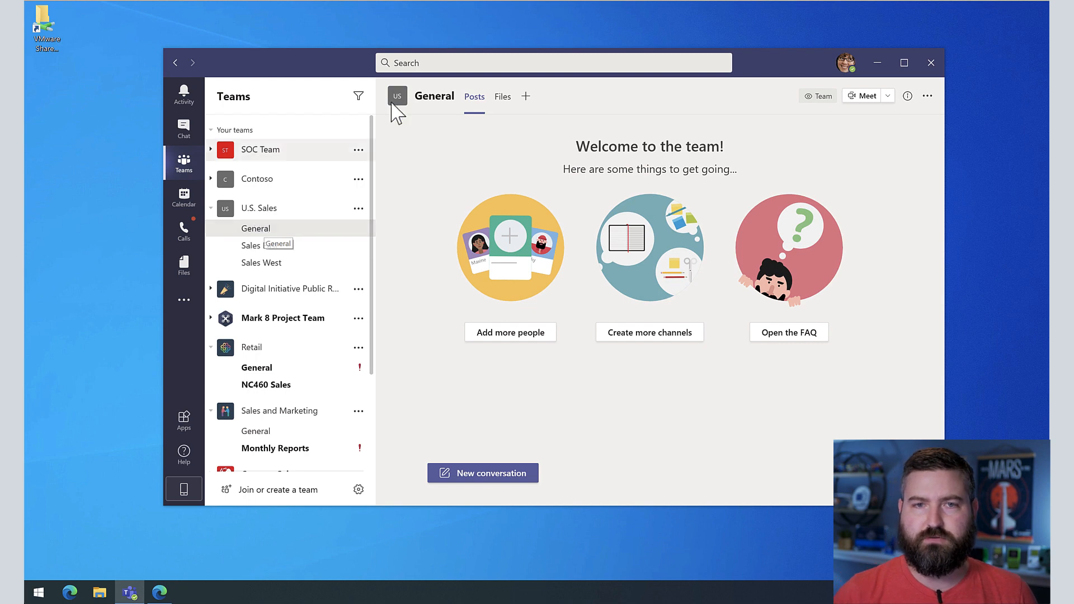
pyautogui.moveTo(268, 236)
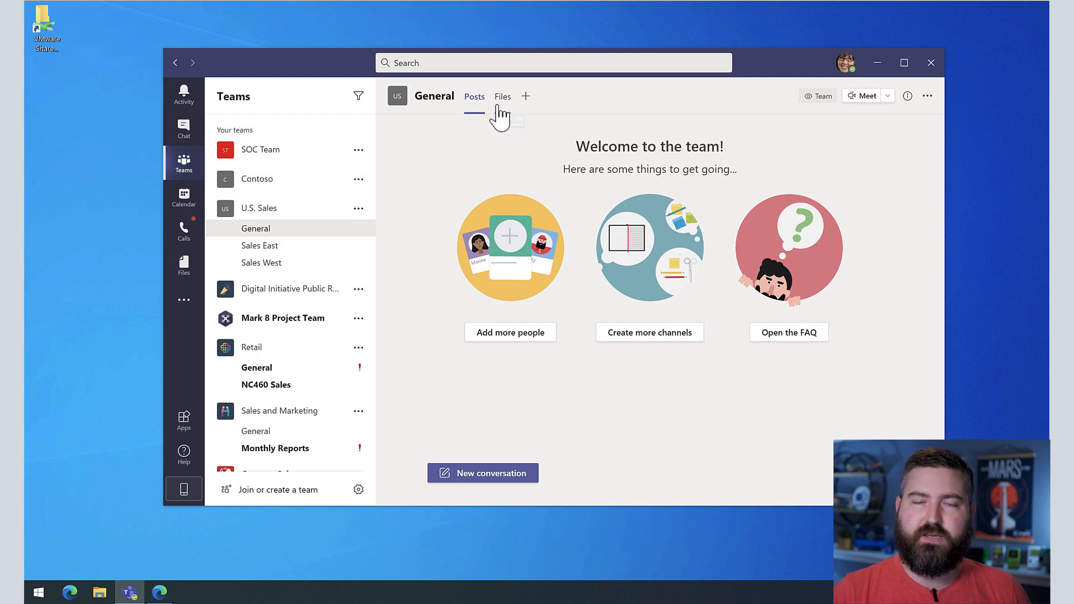
# - Open the Files tab of the U.S. Sales General channel
pyautogui.click(503, 96)
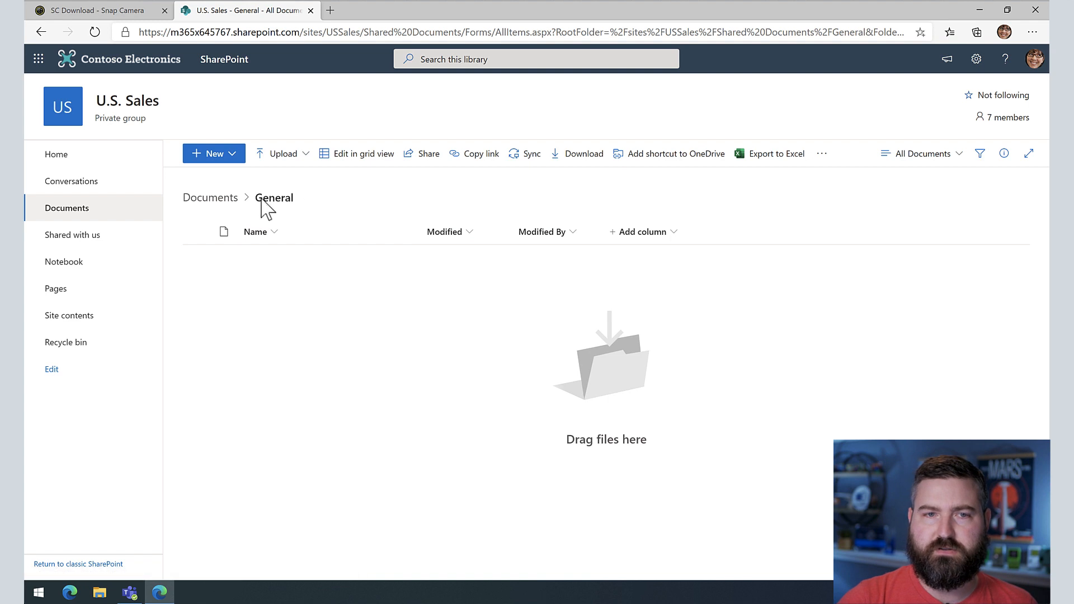
pyautogui.moveTo(210, 197)
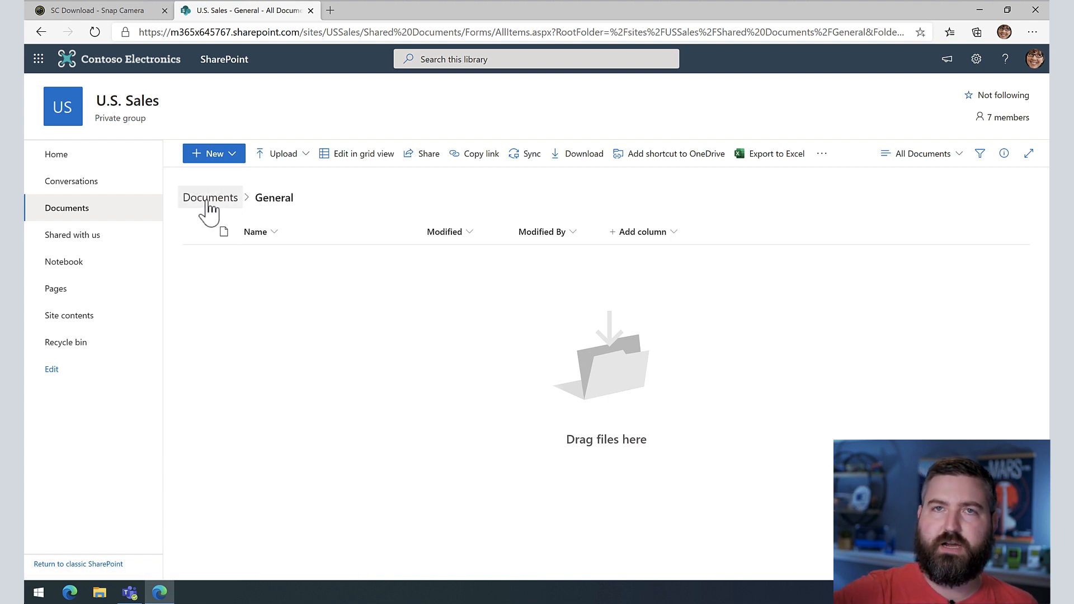
# - Go up to the Documents library root showing the General, Sales East and Sales West folders
pyautogui.click(210, 198)
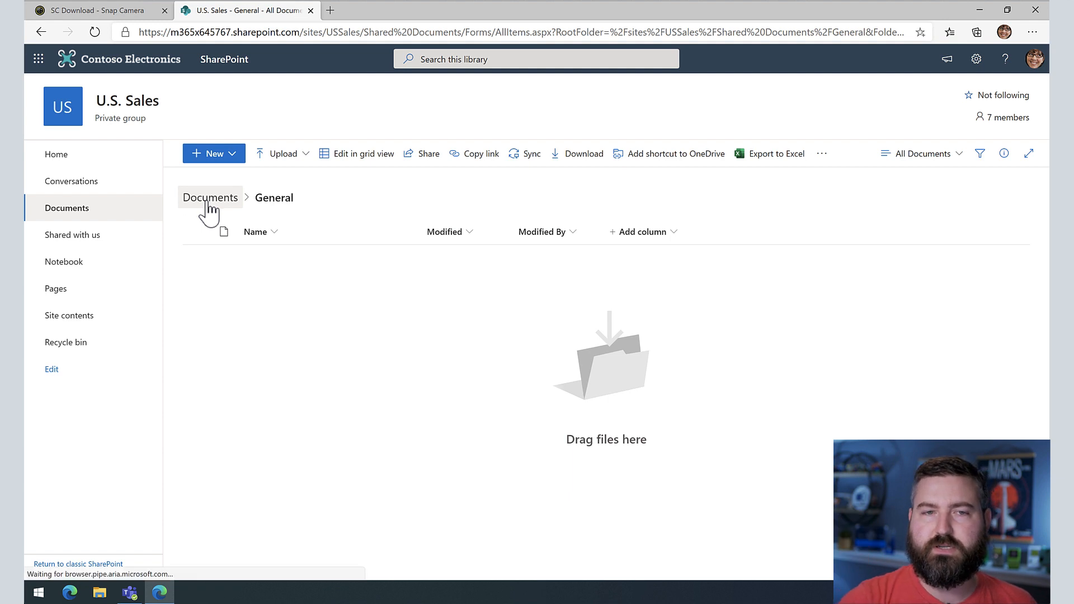
pyautogui.click(210, 197)
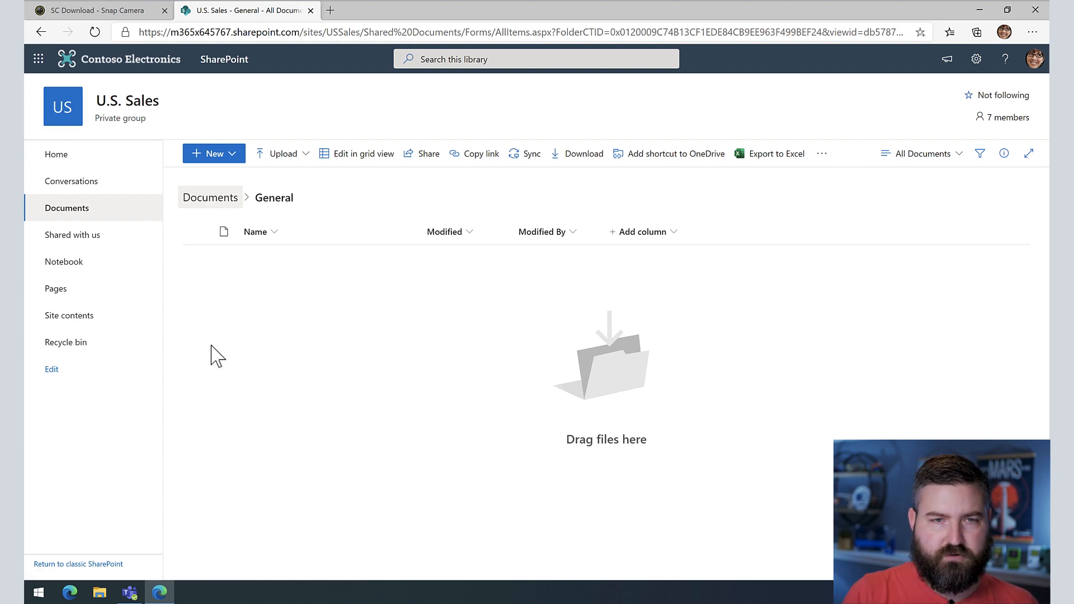
pyautogui.click(210, 198)
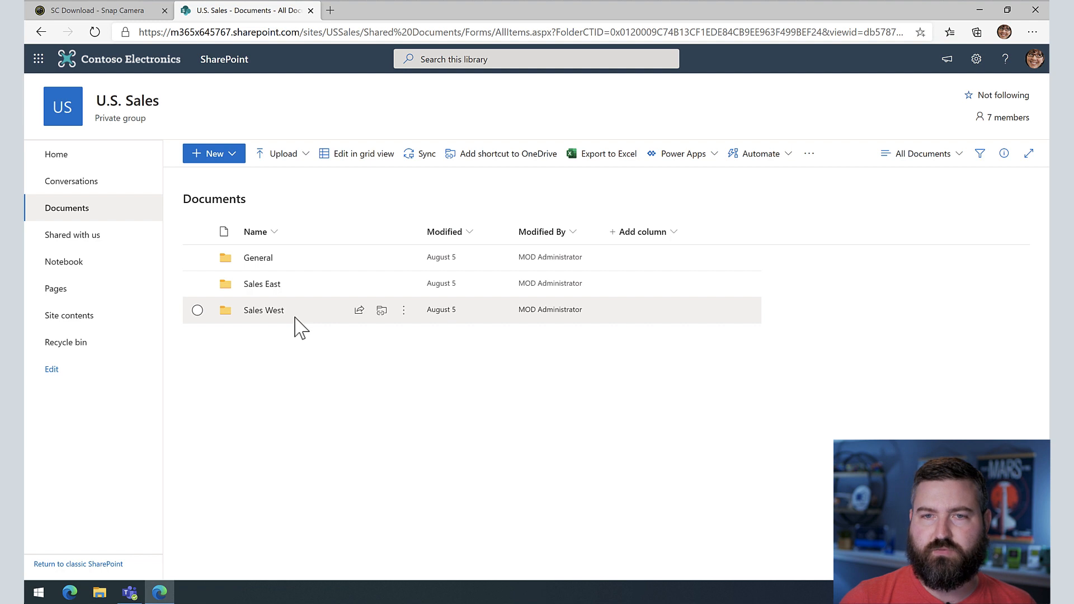
pyautogui.click(129, 592)
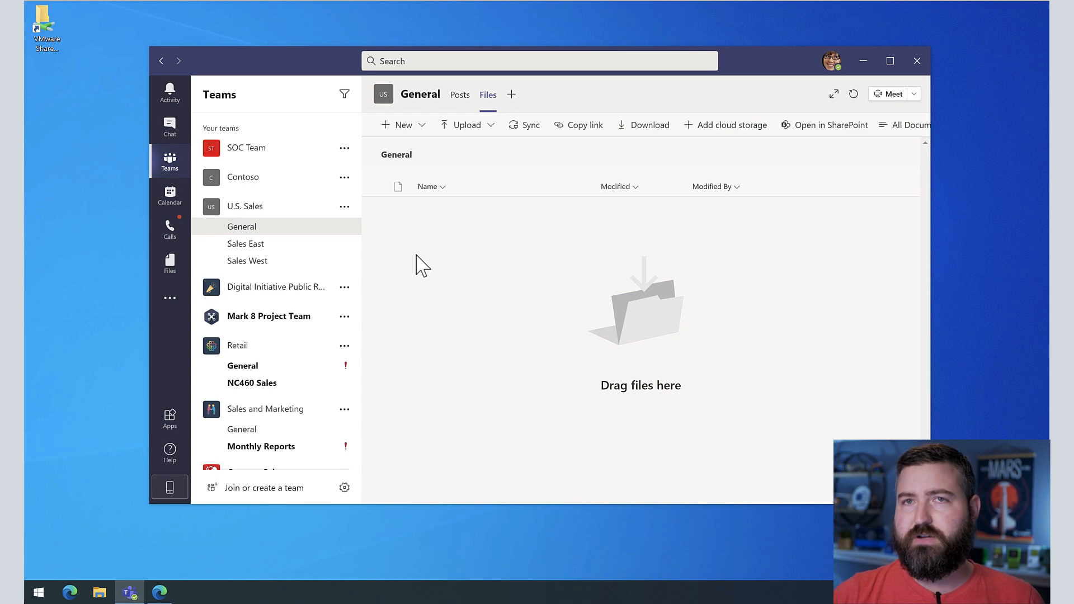
pyautogui.moveTo(488, 103)
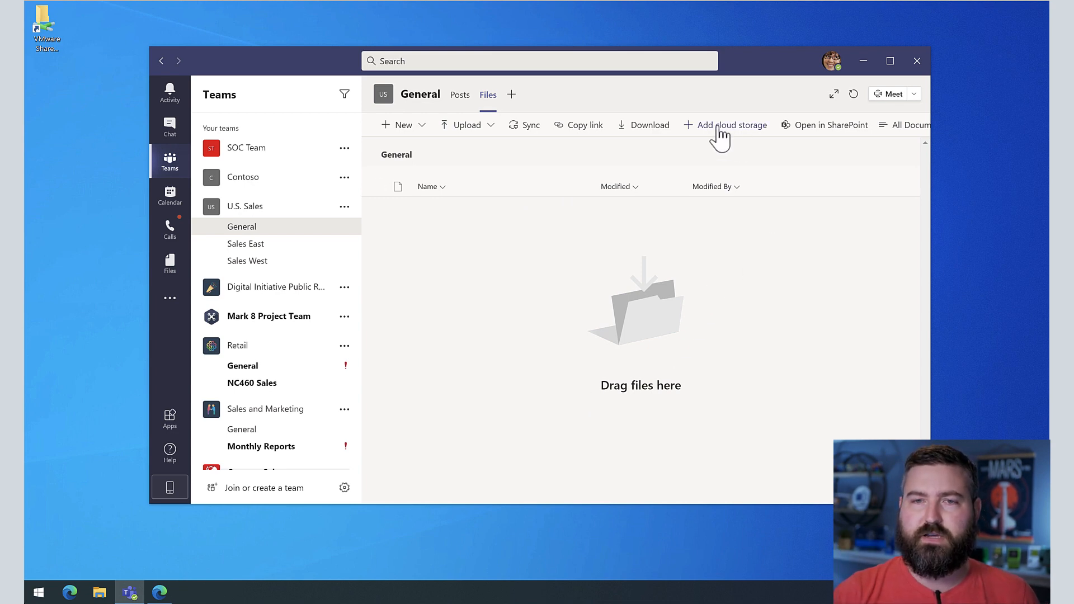
pyautogui.moveTo(695, 140)
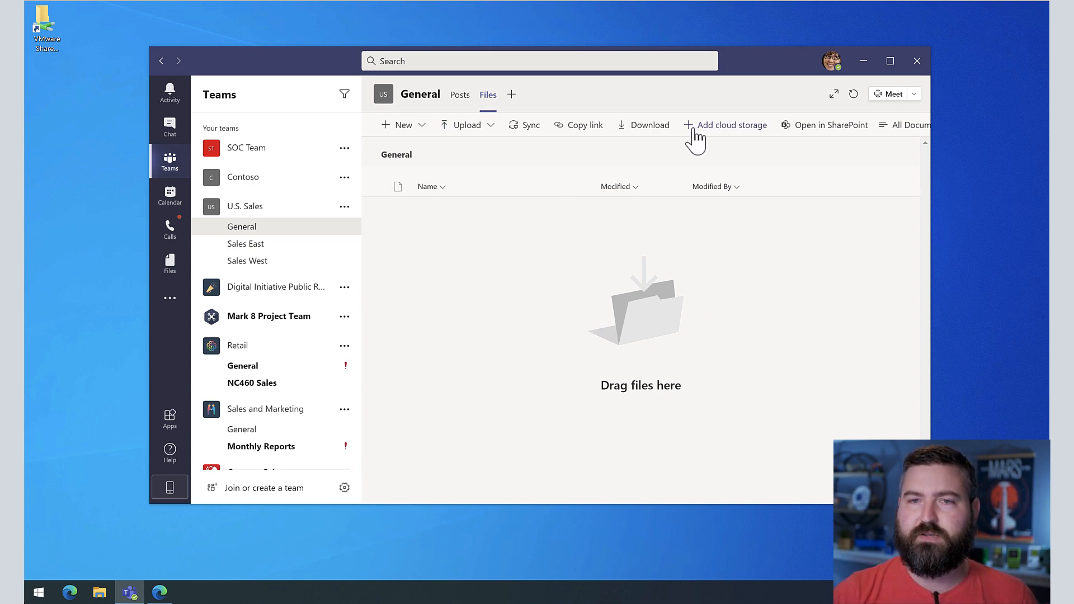
pyautogui.moveTo(717, 135)
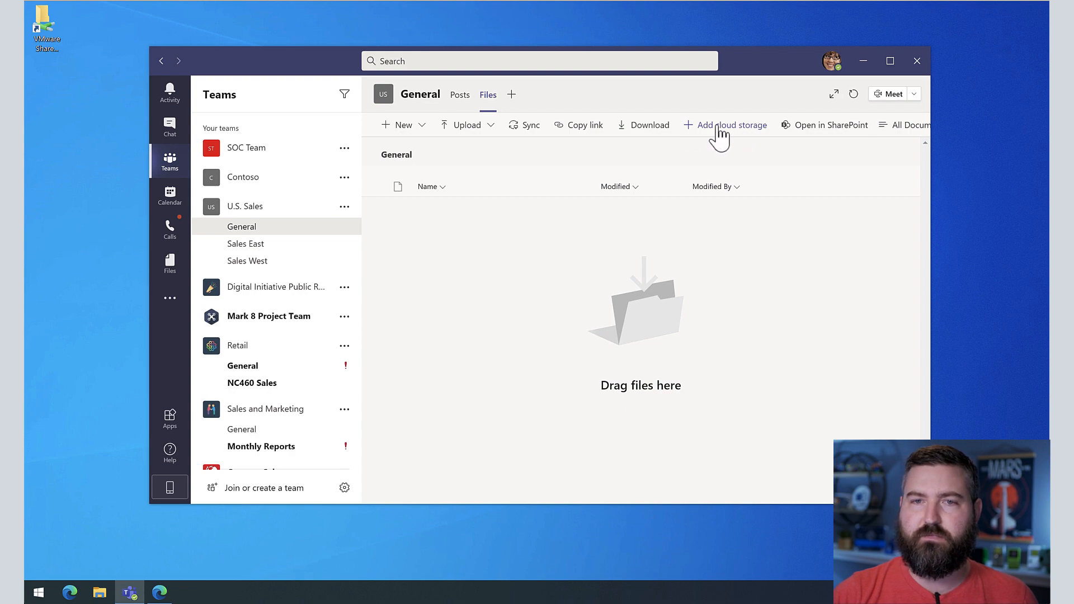
# - Add the Contoso Sales site's Documents library as a SharePoint cloud storage folder
pyautogui.click(723, 125)
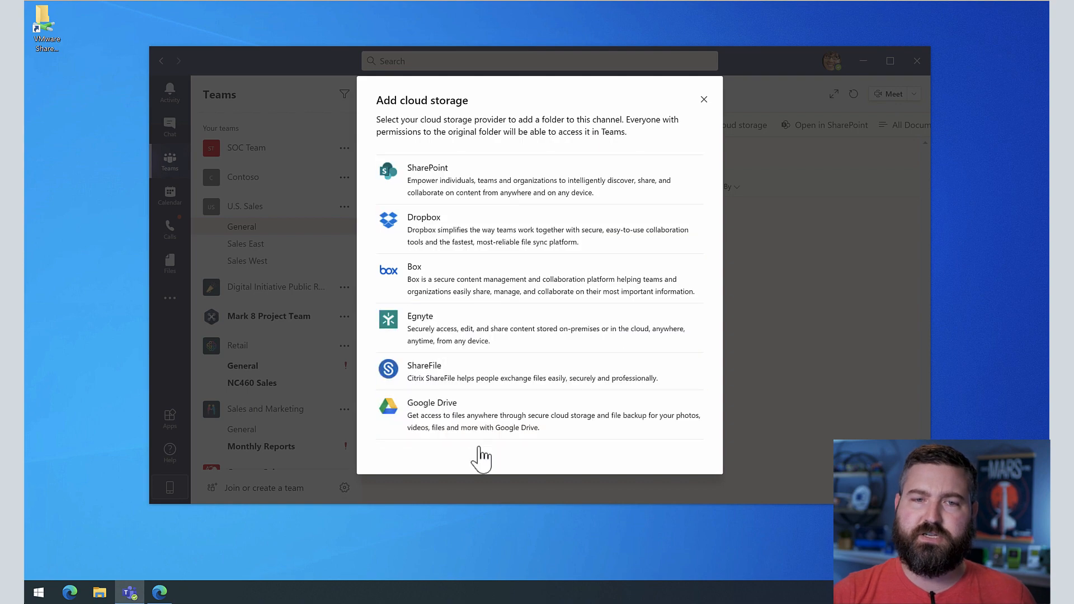
pyautogui.moveTo(520, 342)
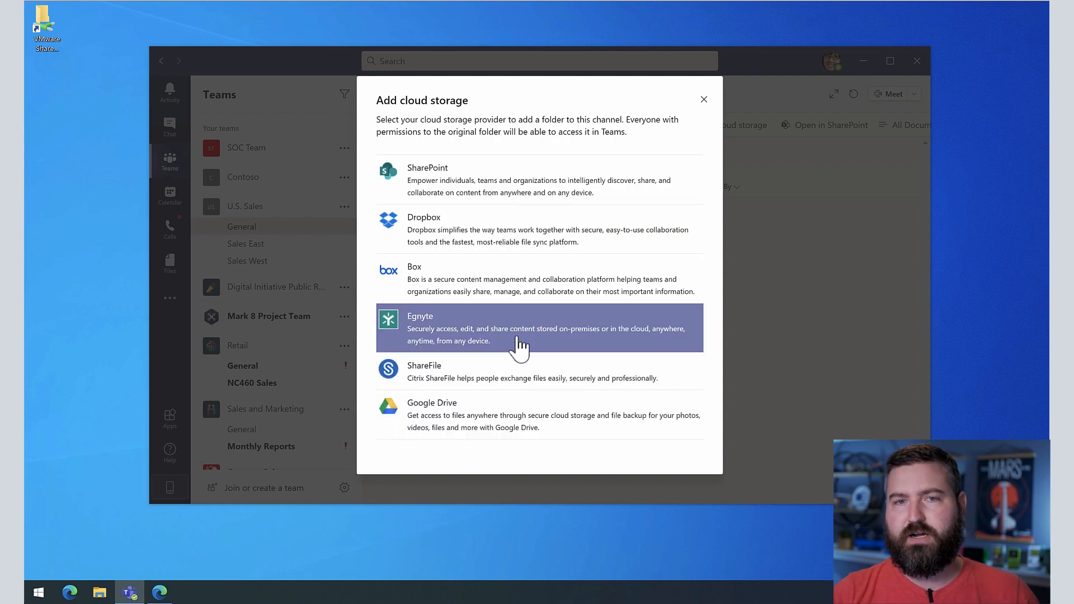
pyautogui.moveTo(457, 179)
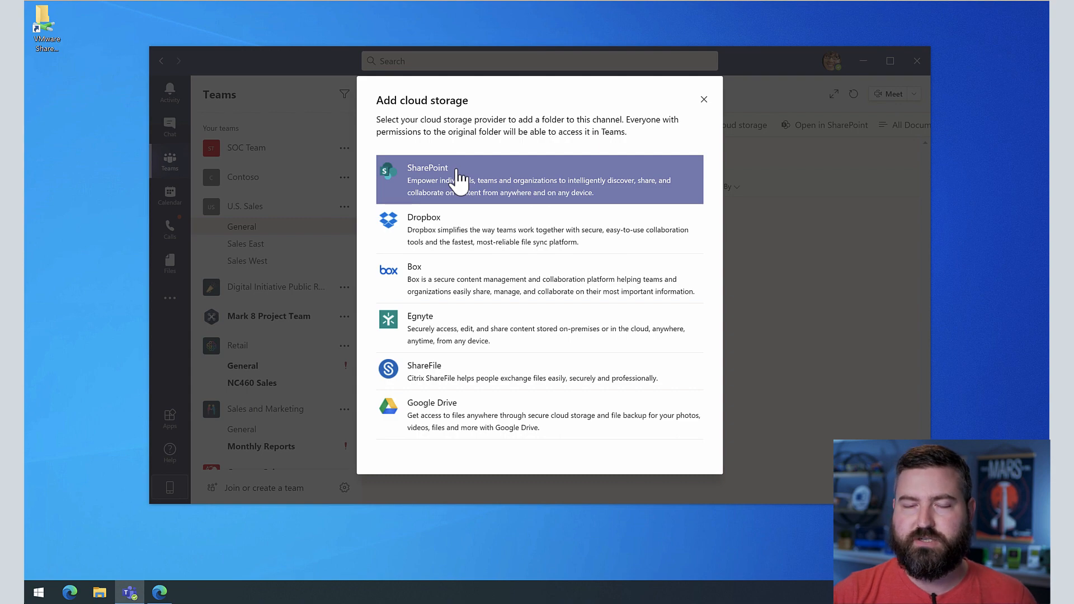
pyautogui.moveTo(406, 178)
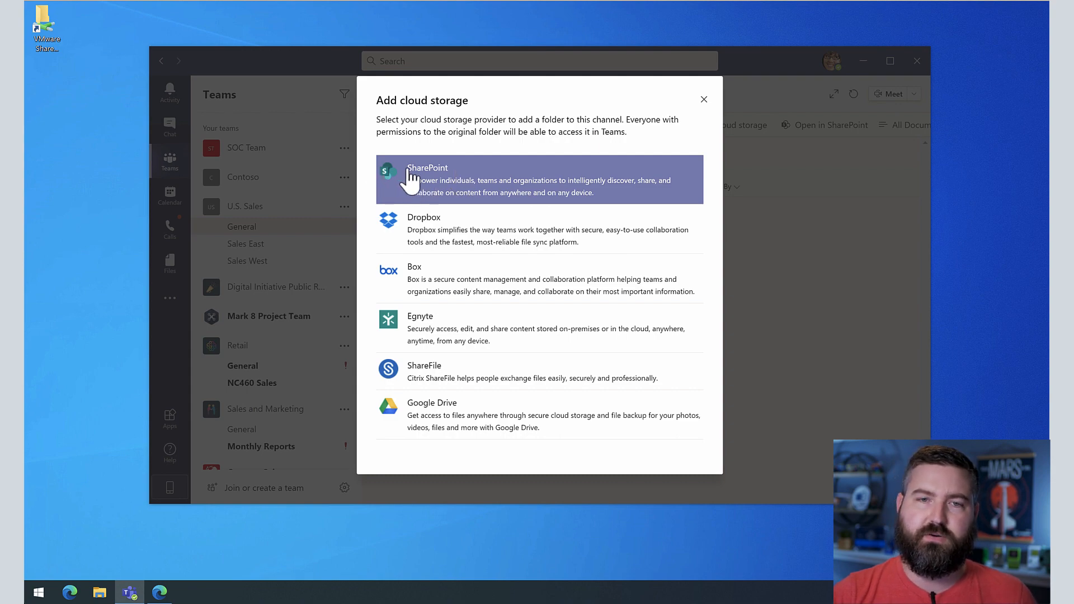
pyautogui.click(426, 168)
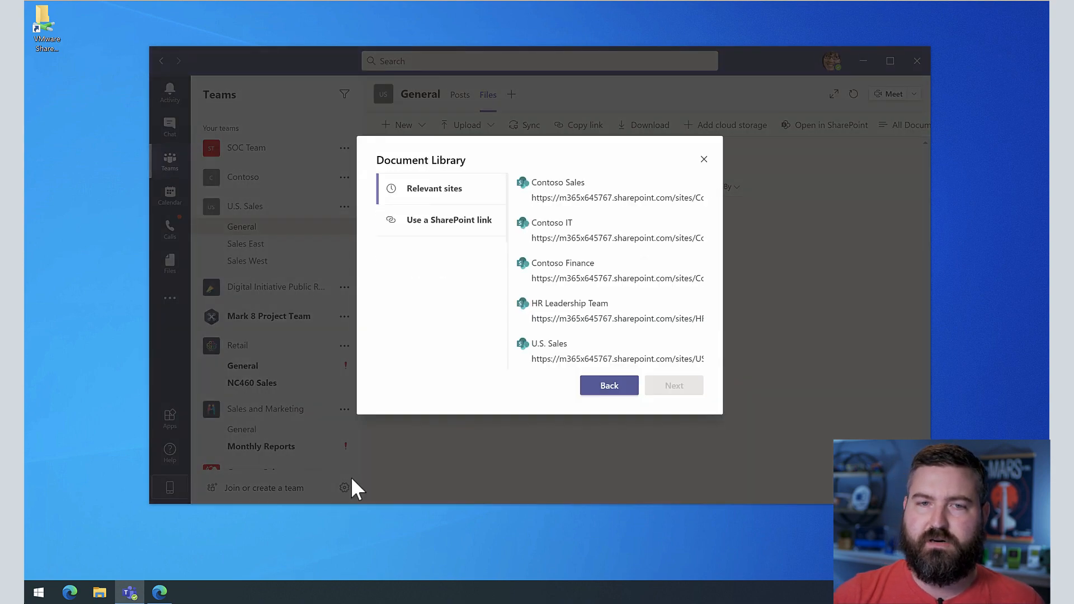
pyautogui.click(558, 189)
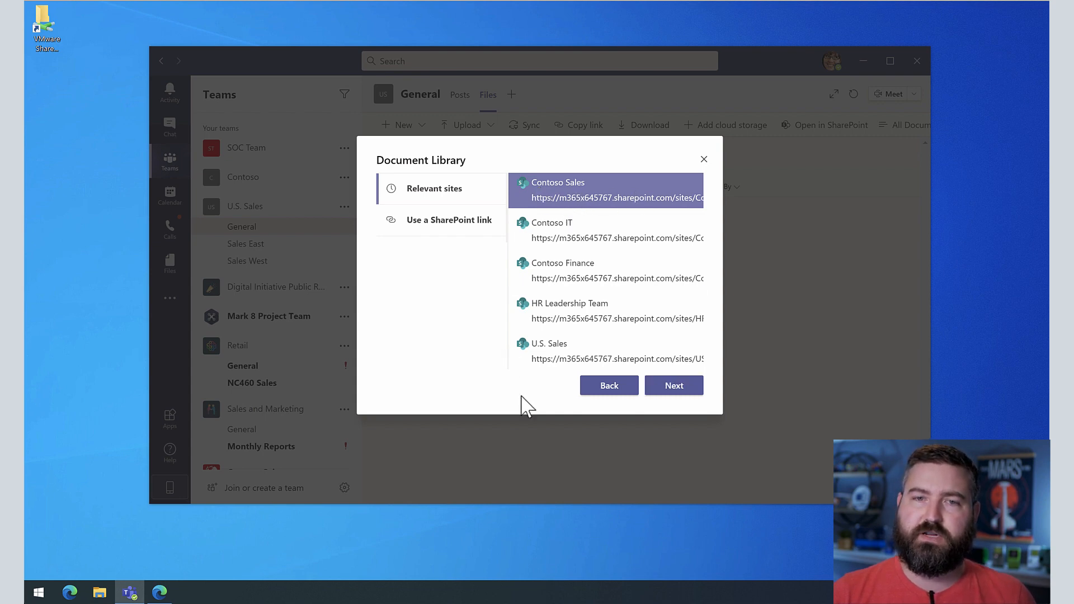
pyautogui.click(672, 385)
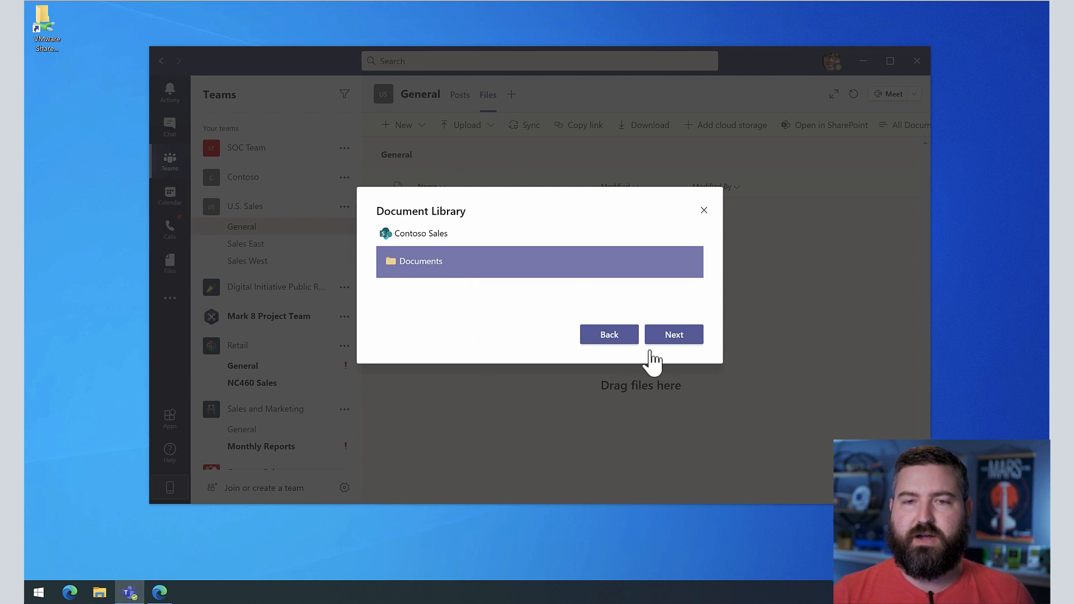
pyautogui.click(673, 335)
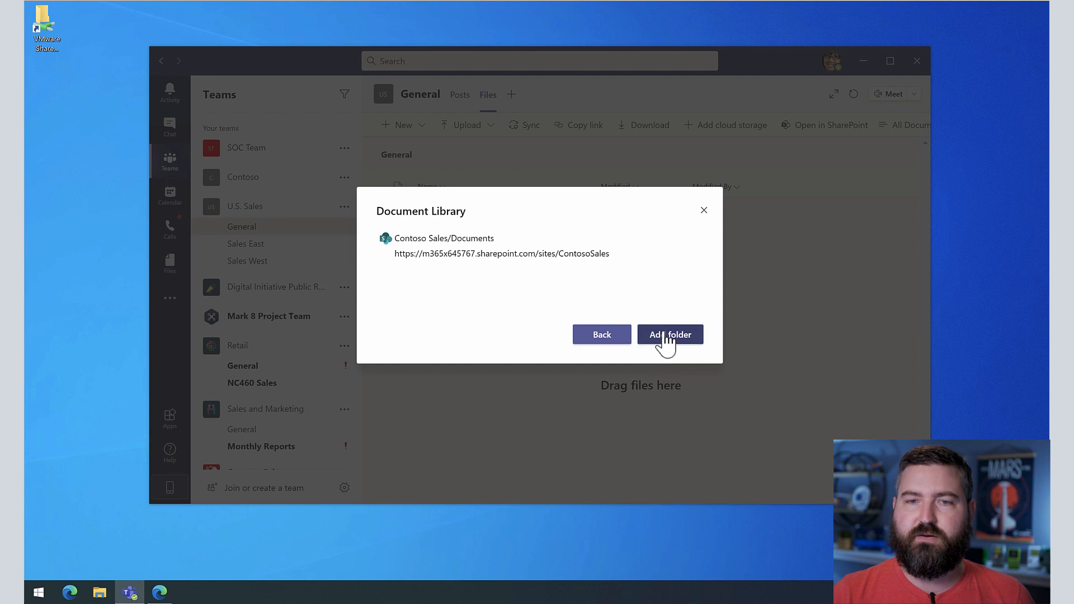
pyautogui.click(669, 335)
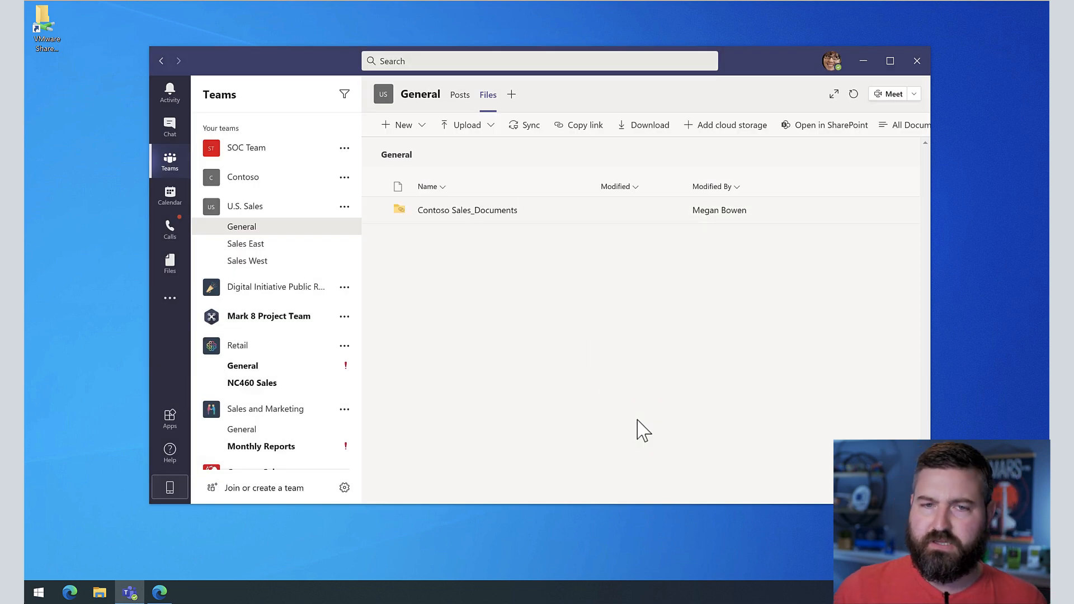
pyautogui.moveTo(403, 216)
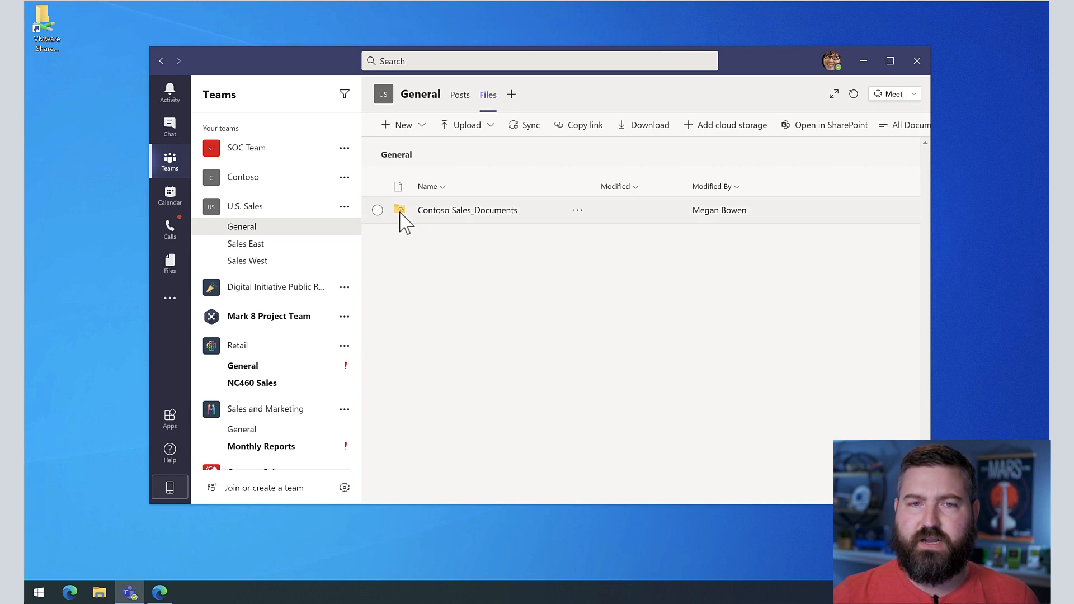
pyautogui.moveTo(399, 210)
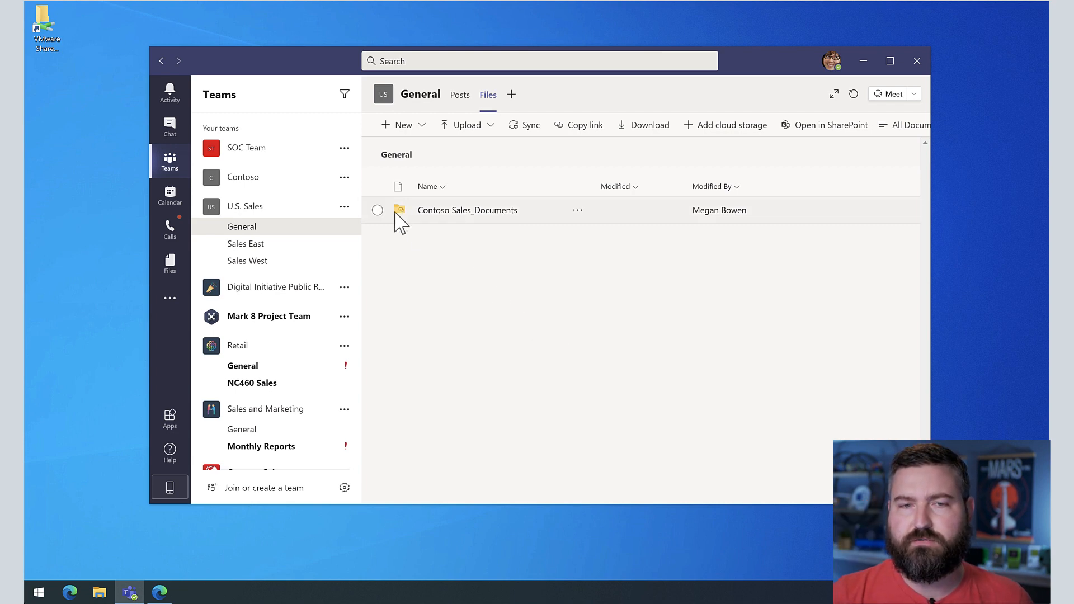
pyautogui.moveTo(399, 210)
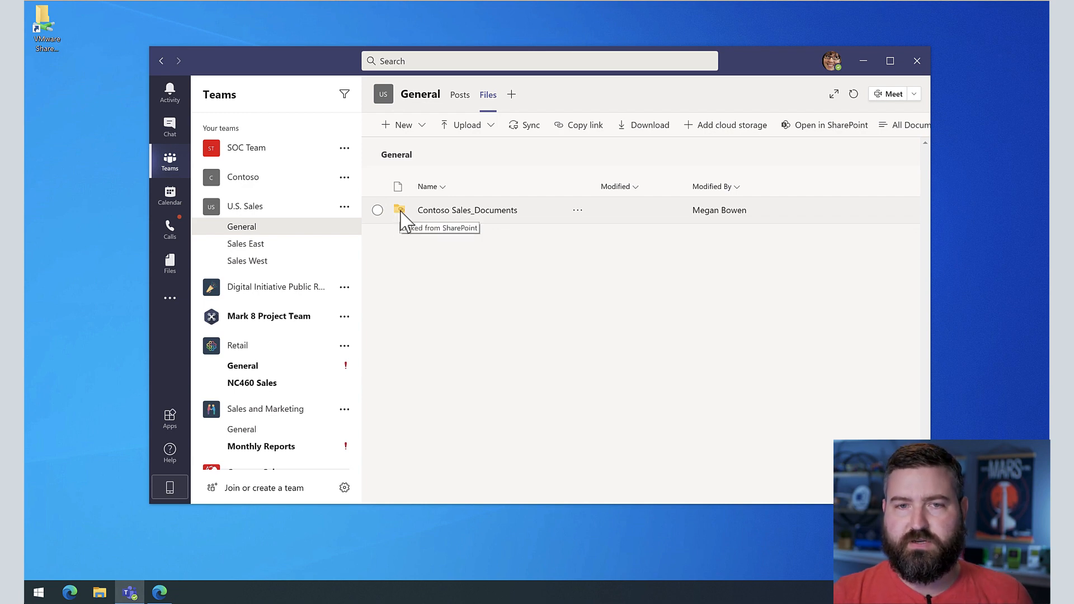
pyautogui.moveTo(467, 210)
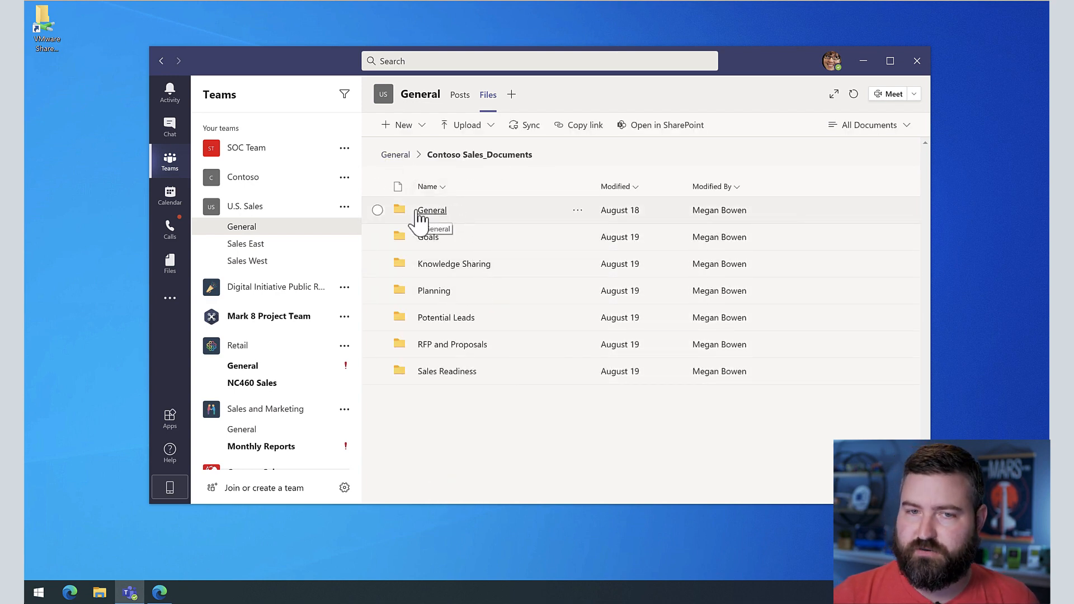
pyautogui.moveTo(438, 290)
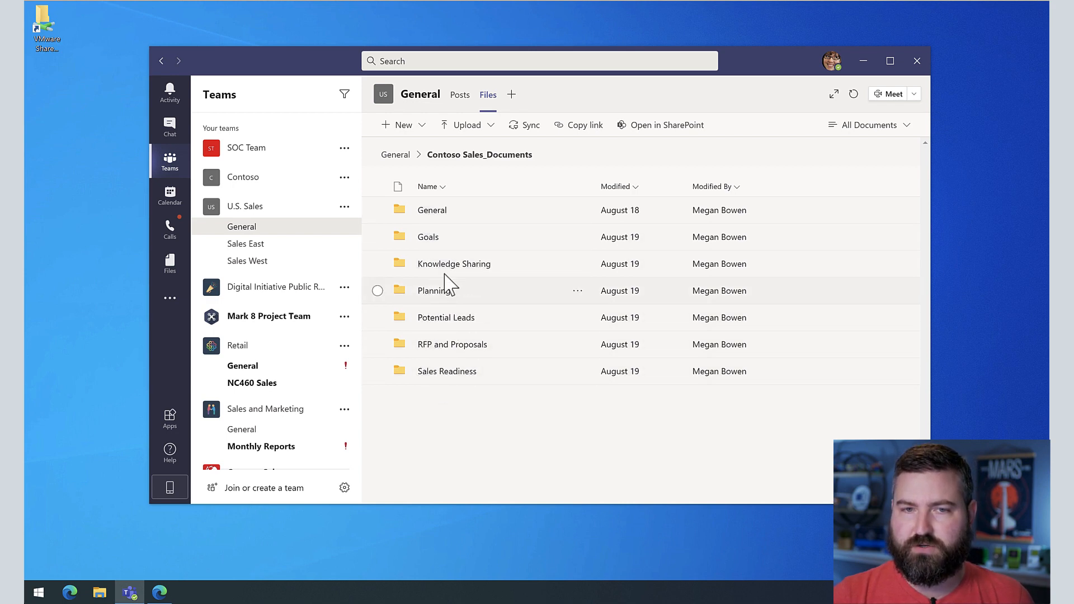
pyautogui.moveTo(444, 225)
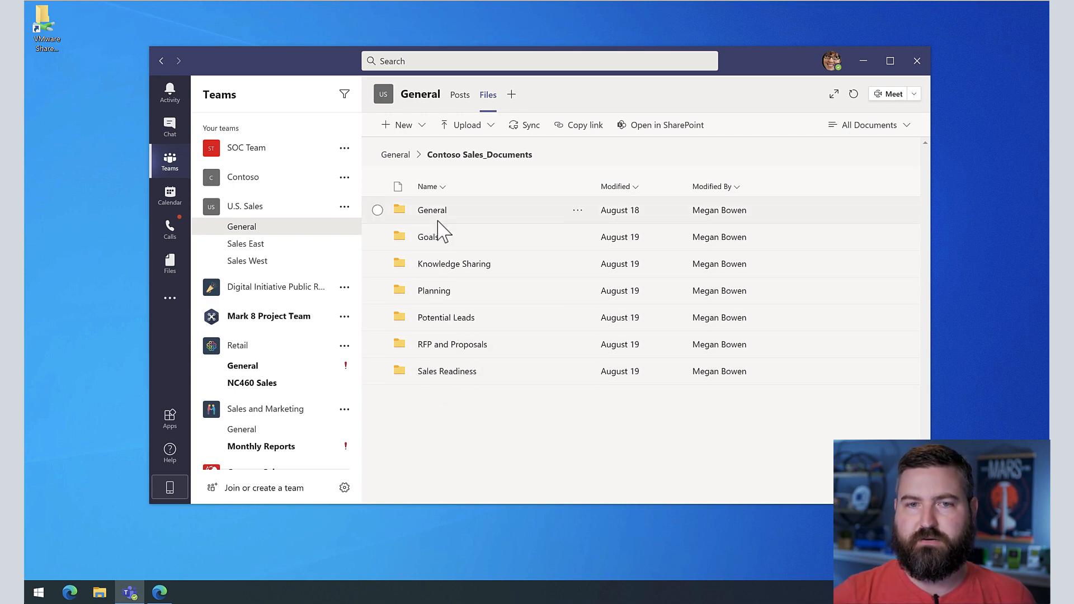
pyautogui.moveTo(829, 214)
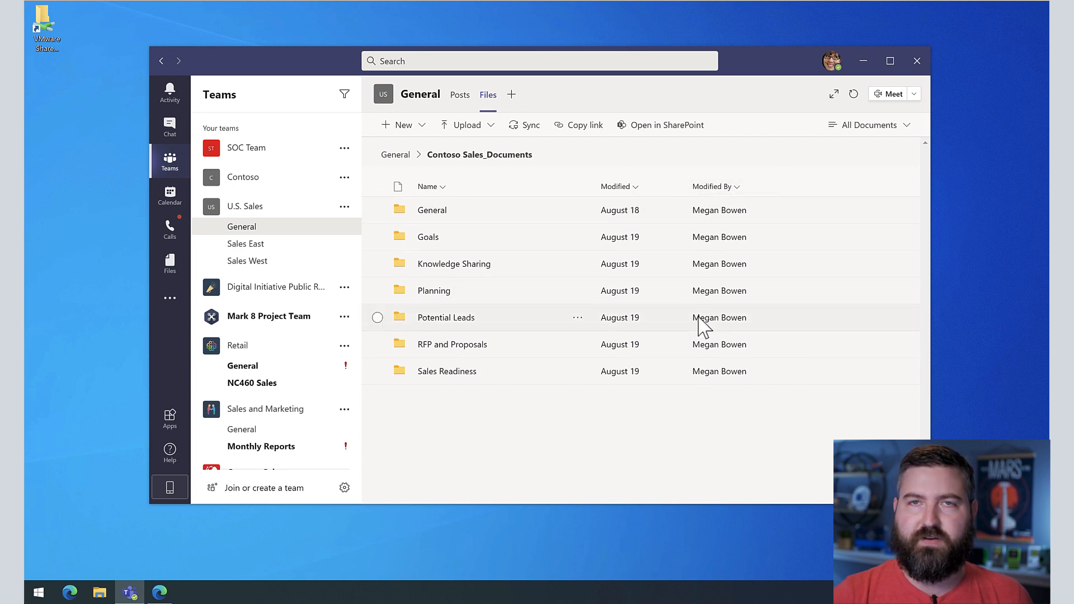
pyautogui.moveTo(719, 317)
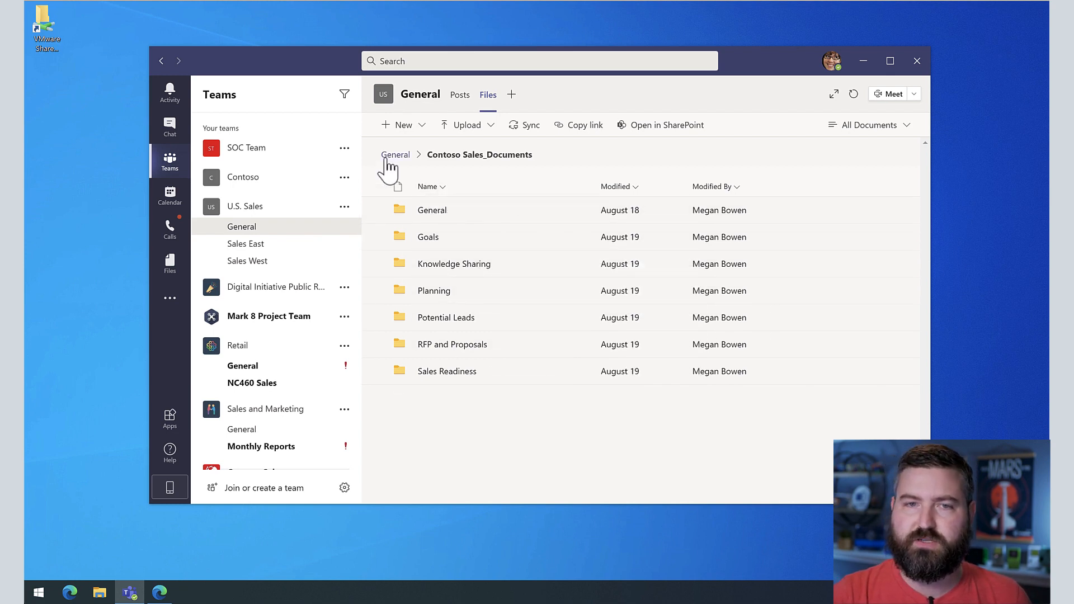
# - Return to the General channel's top-level Files list via the General breadcrumb
pyautogui.click(395, 154)
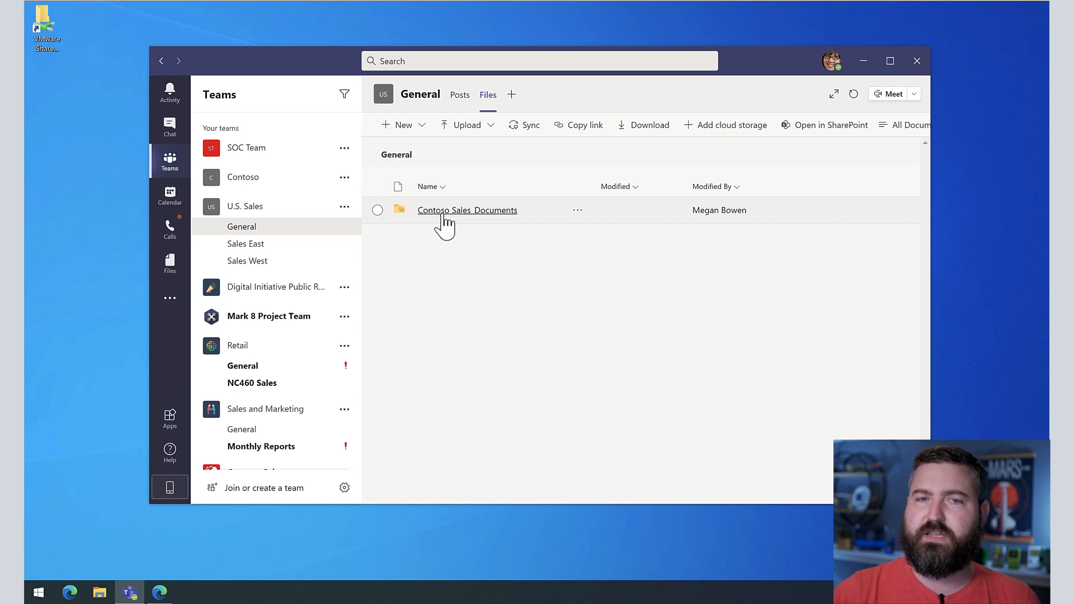
pyautogui.moveTo(467, 209)
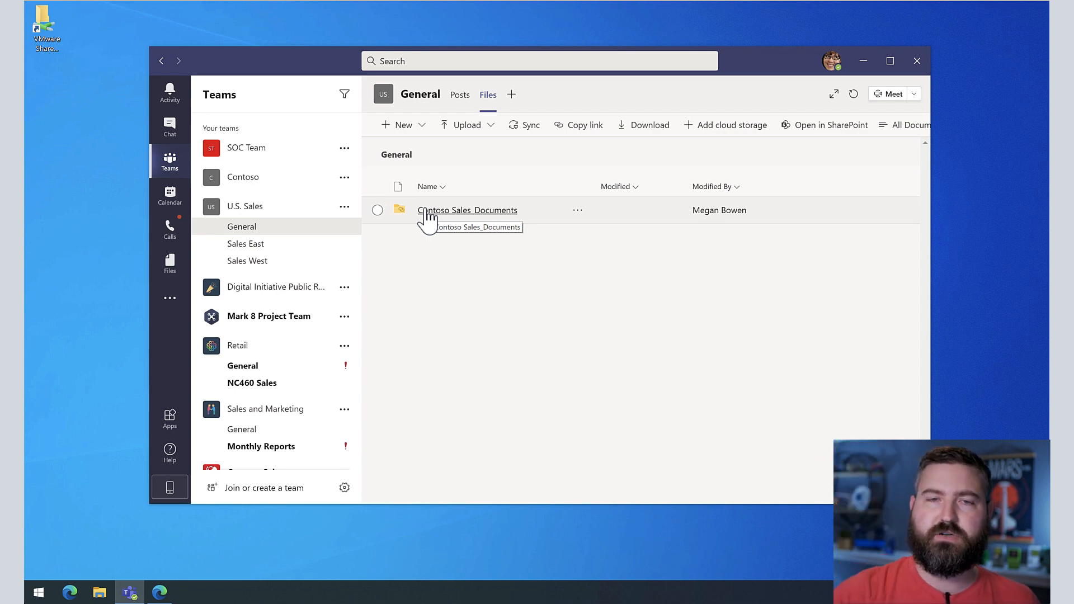
pyautogui.moveTo(510, 94)
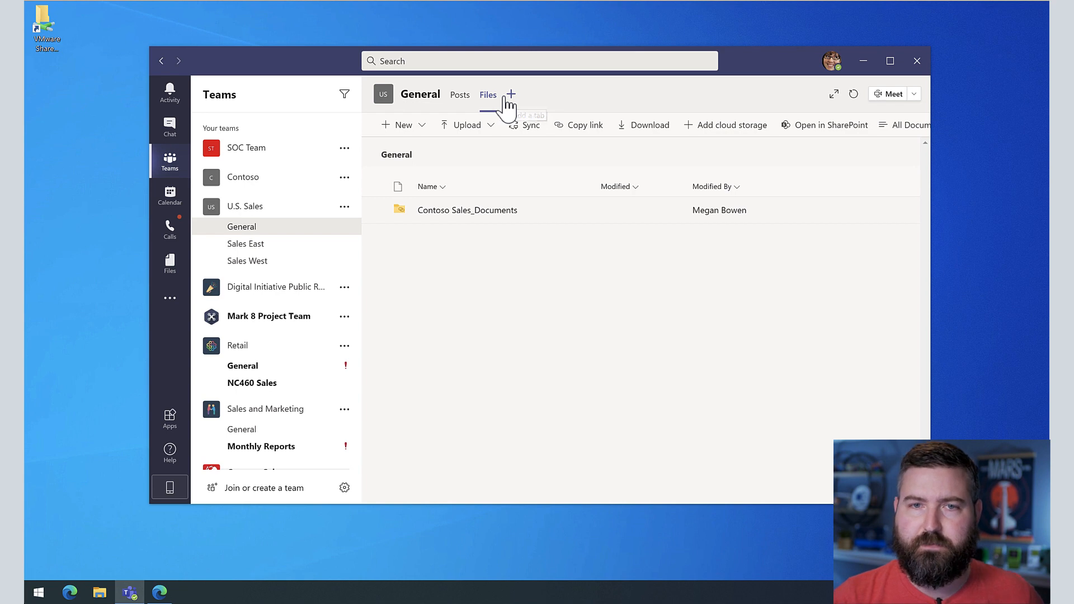
# - Add a Document Library tab named 'Contoso Sales Files' for Contoso Sales/Documents
pyautogui.click(510, 95)
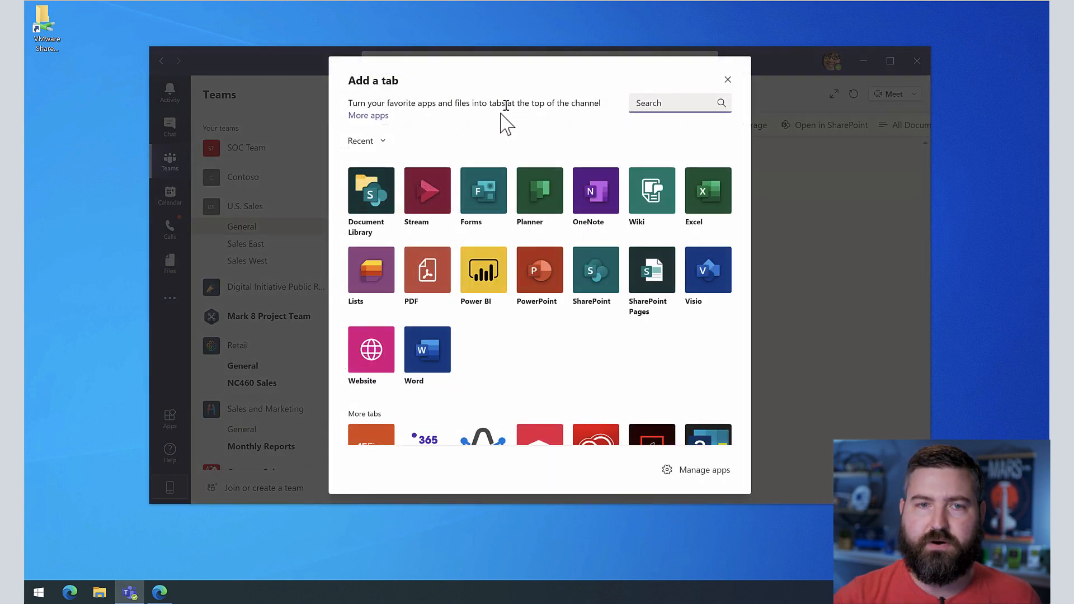
pyautogui.moveTo(369, 198)
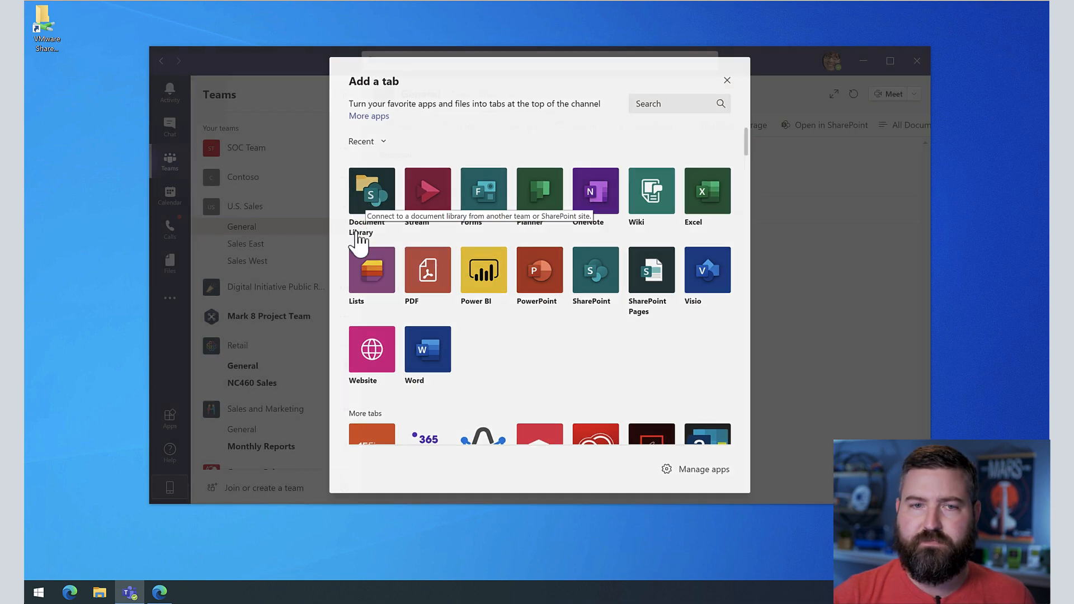
pyautogui.click(372, 191)
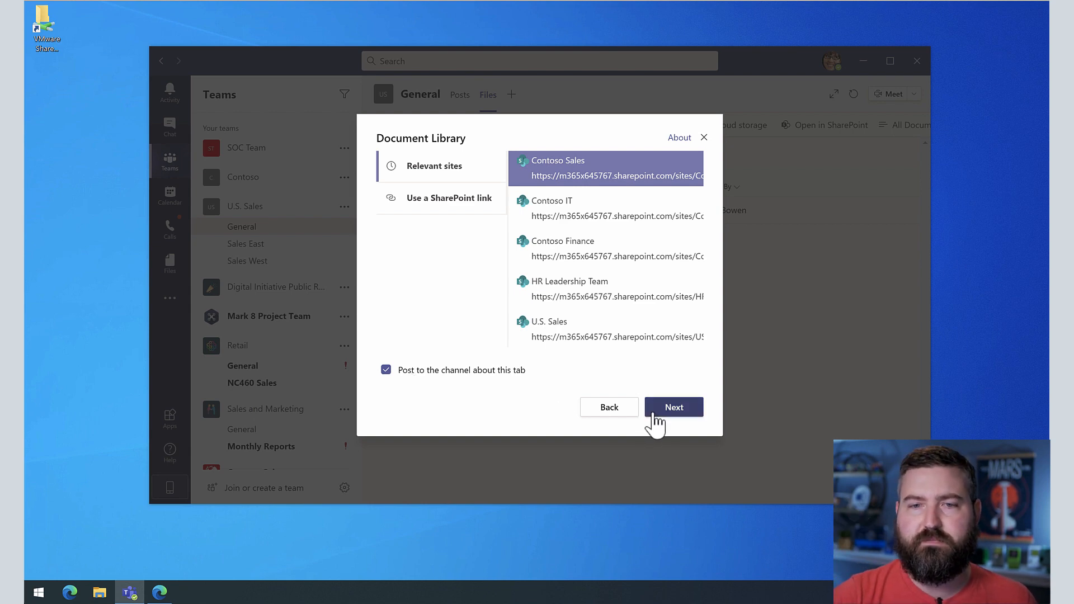
pyautogui.click(674, 406)
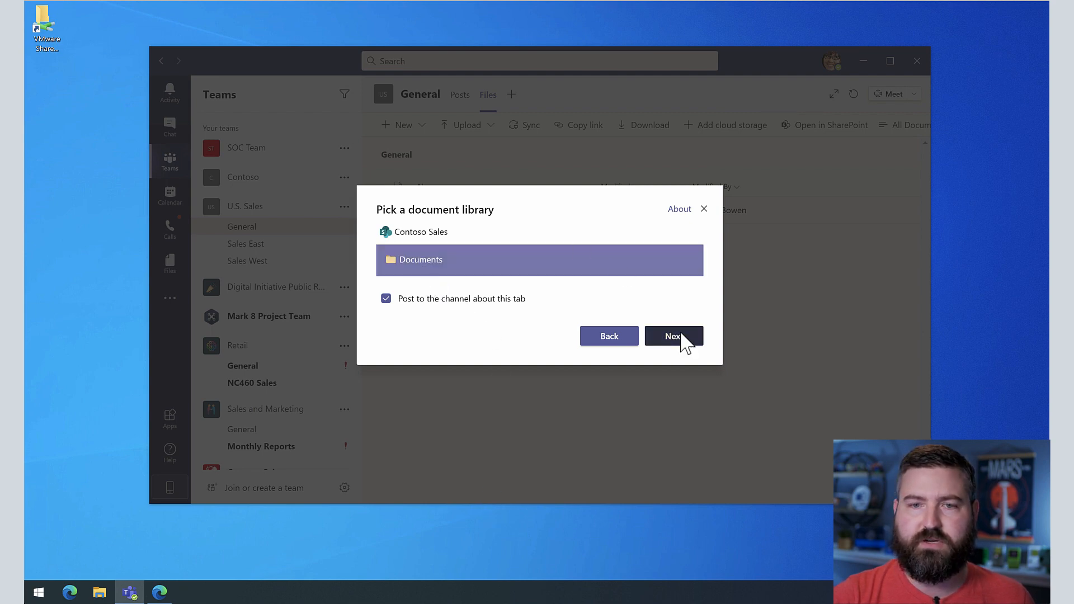
pyautogui.click(672, 336)
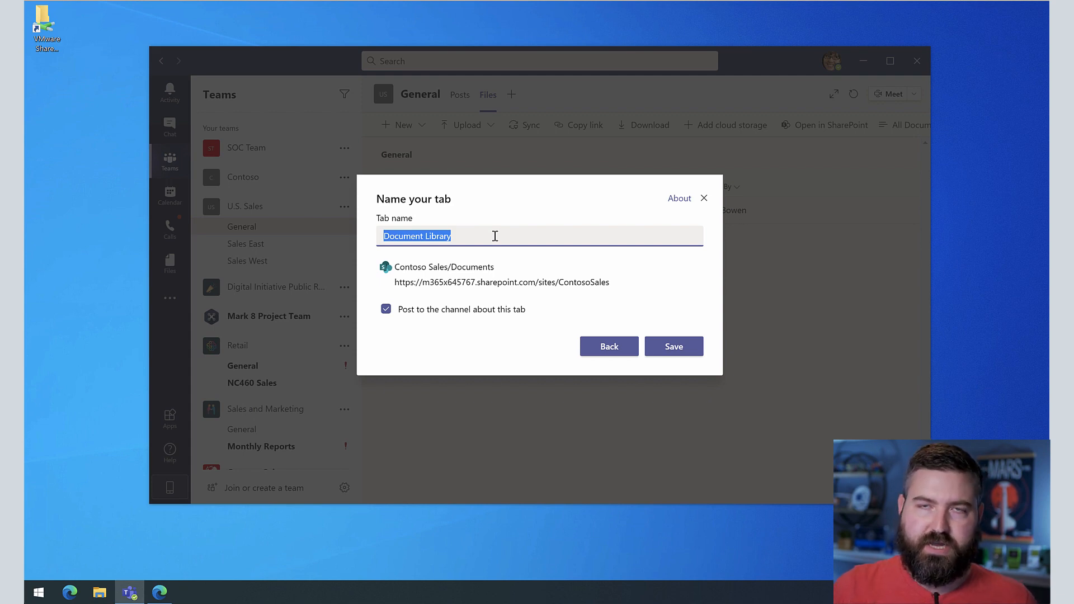
pyautogui.write('Contoso Sales File')
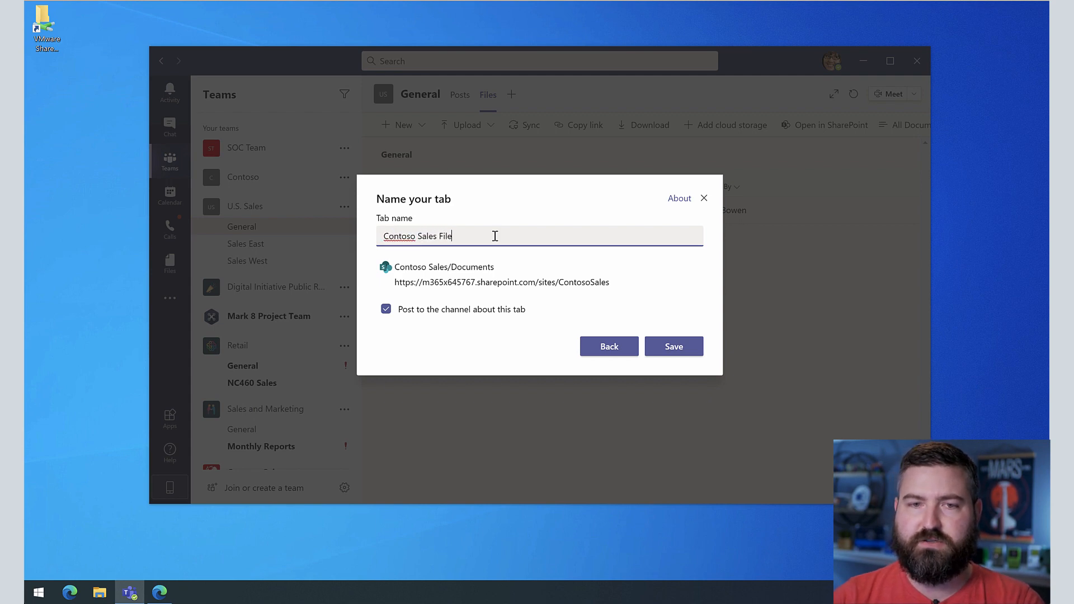
pyautogui.write('s')
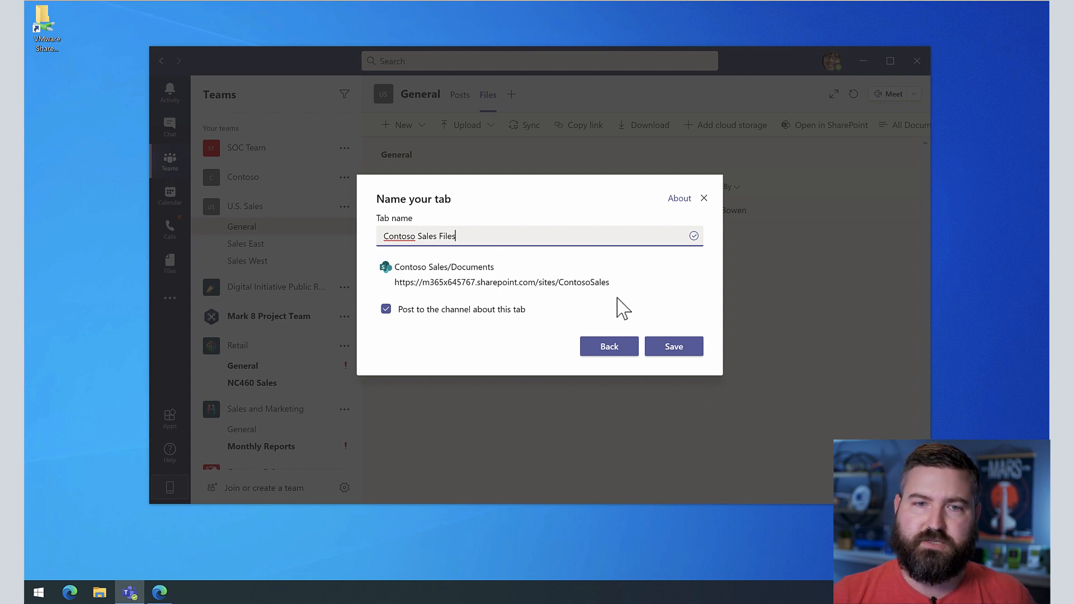
pyautogui.click(673, 346)
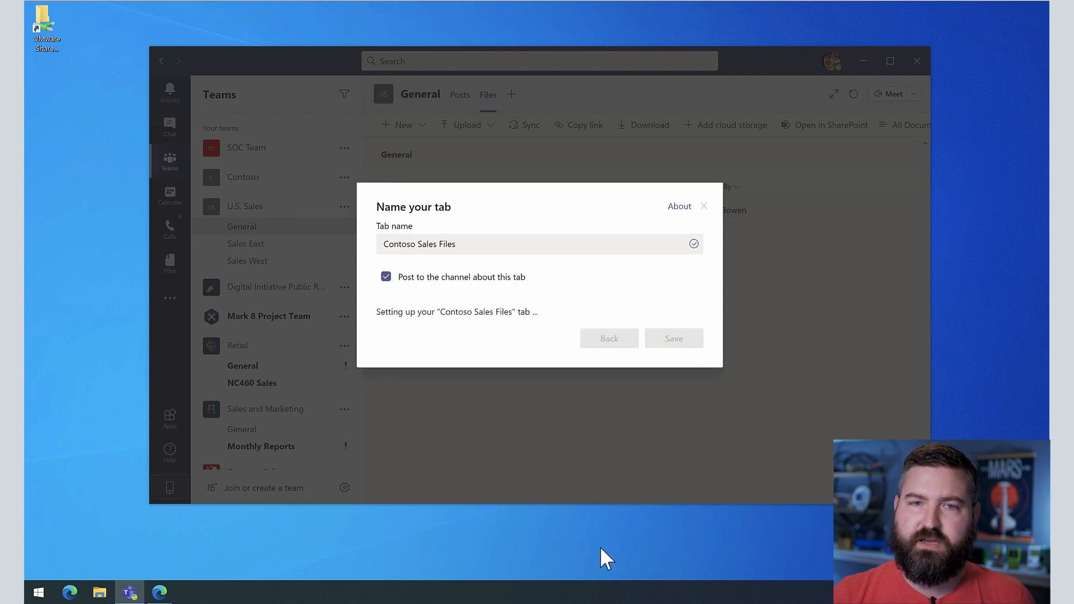
# - Switch between the channel Files view and the new Contoso Sales Files tab
pyautogui.click(672, 338)
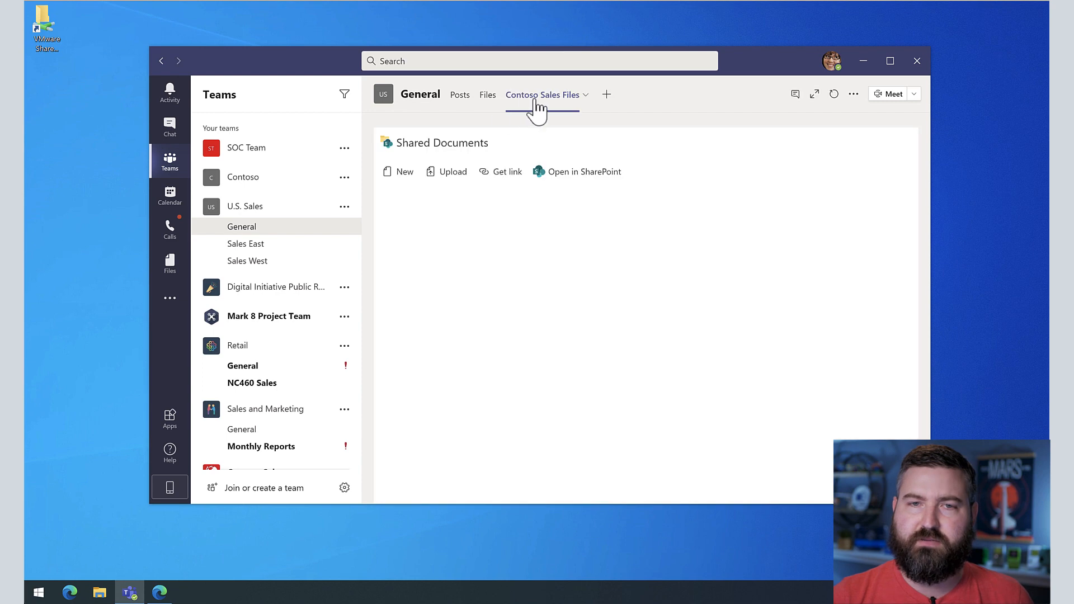
pyautogui.click(543, 95)
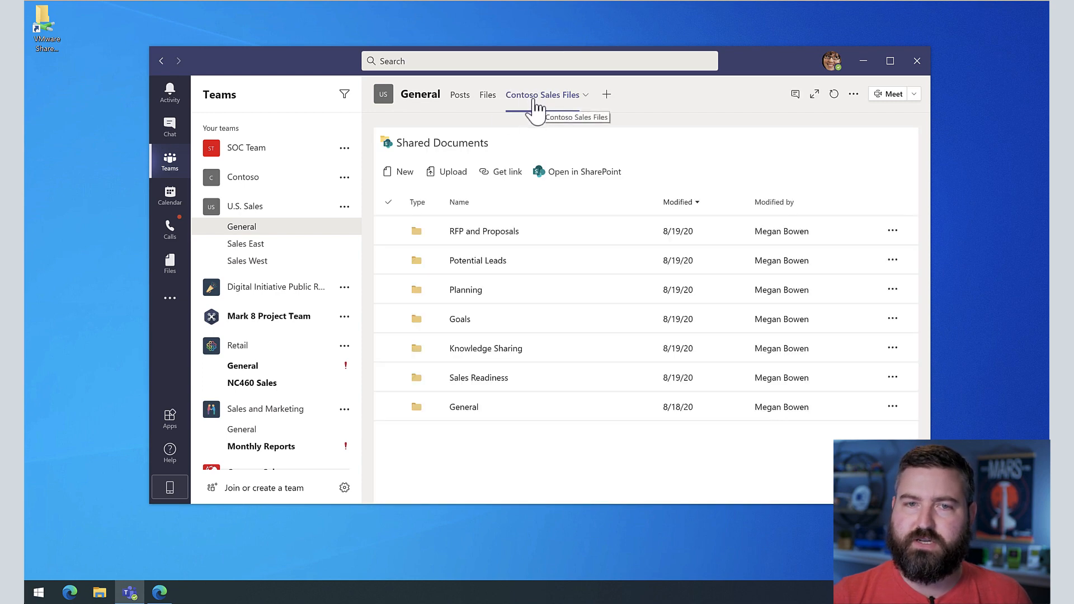
pyautogui.click(487, 94)
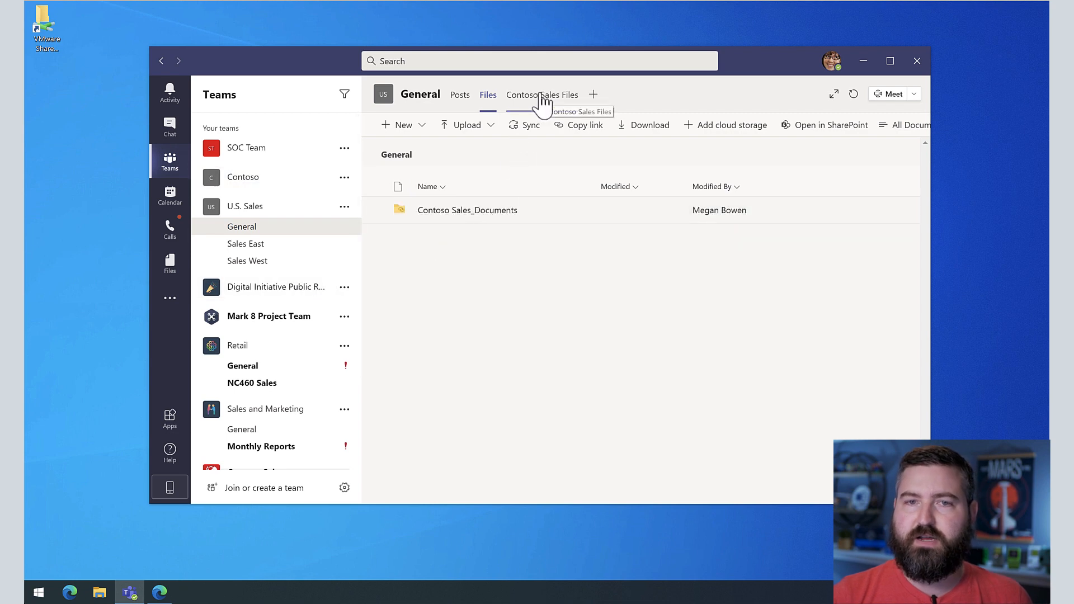
pyautogui.click(542, 94)
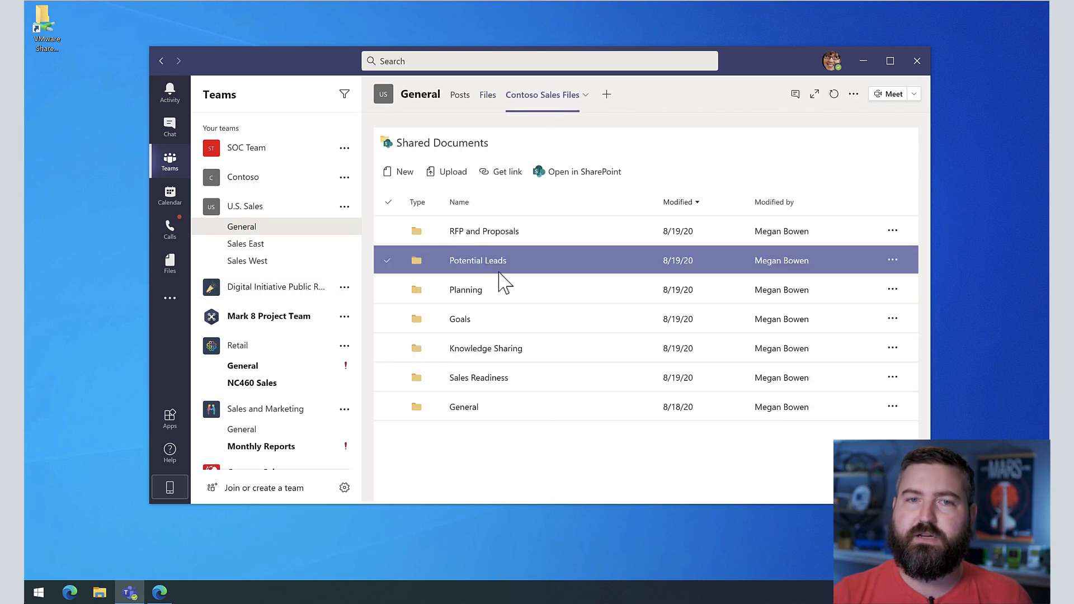
# - Open the RFP and Proposals folder, then return to Shared Documents
pyautogui.click(478, 377)
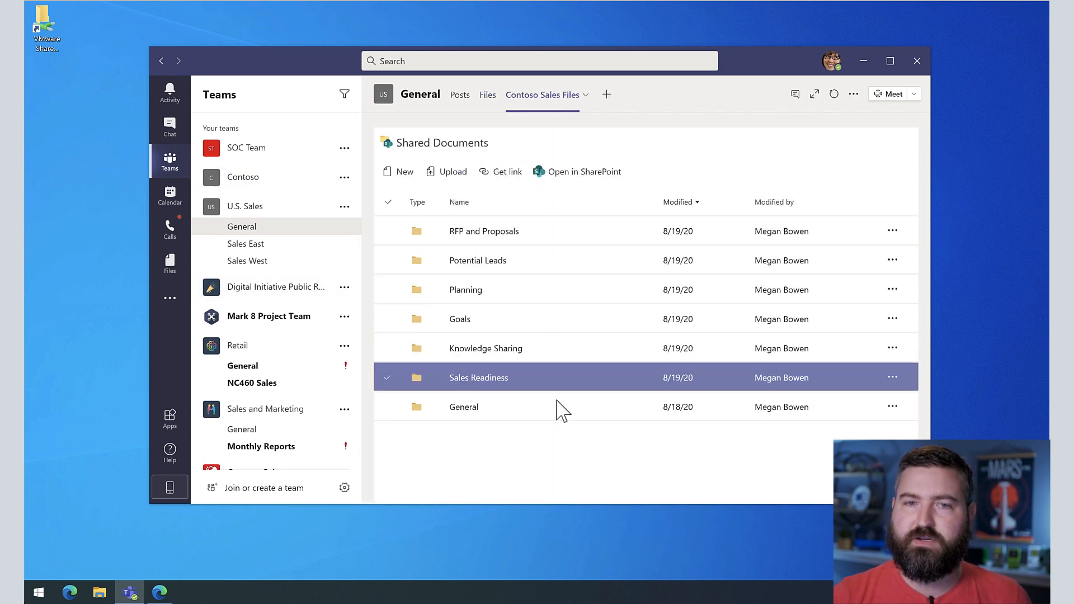
pyautogui.click(464, 406)
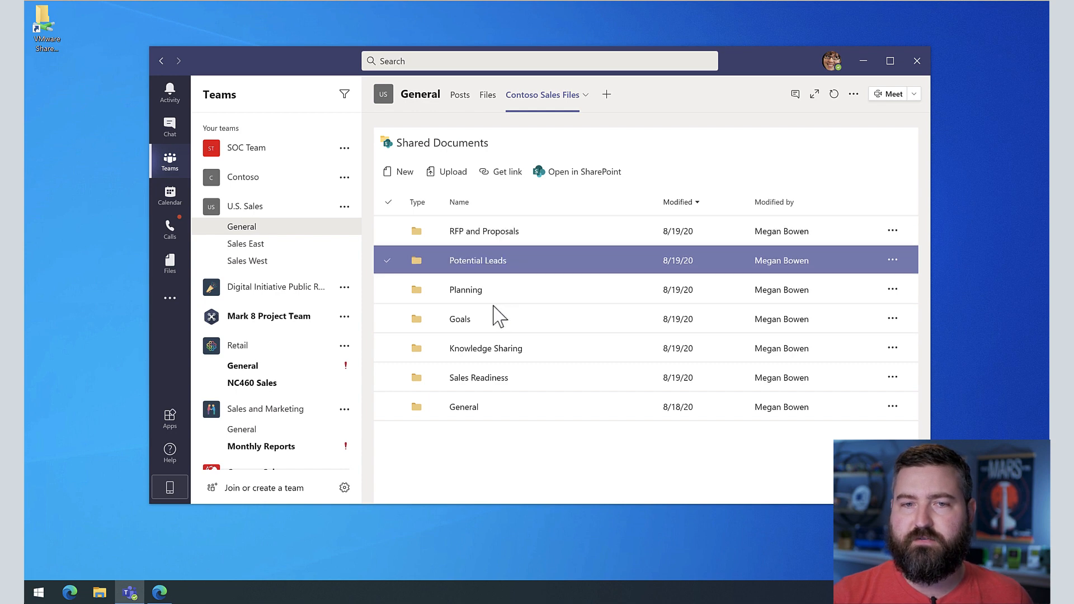
pyautogui.doubleClick(463, 406)
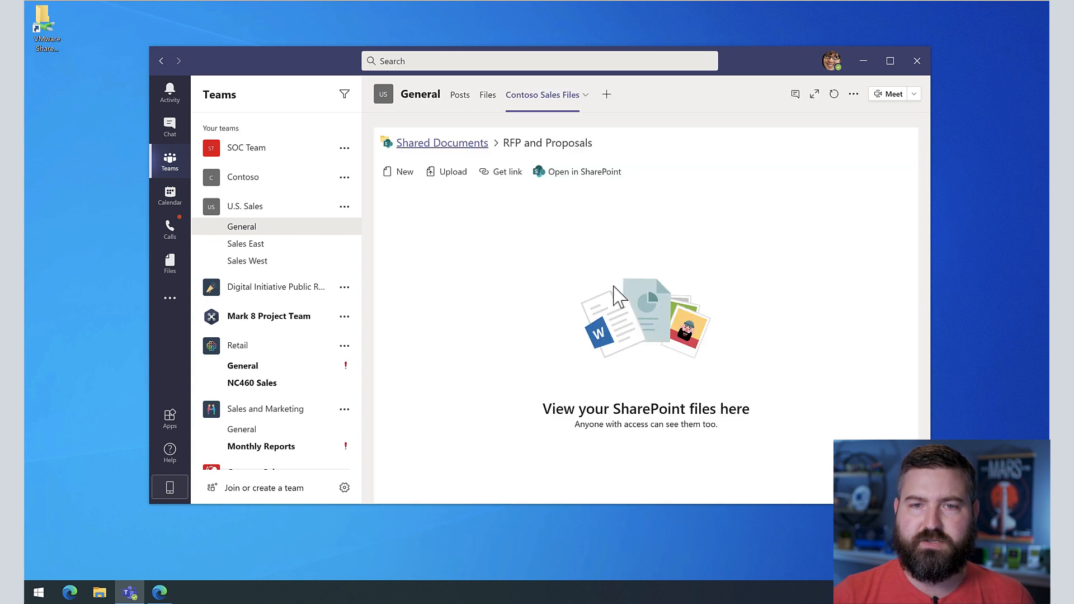
pyautogui.click(441, 143)
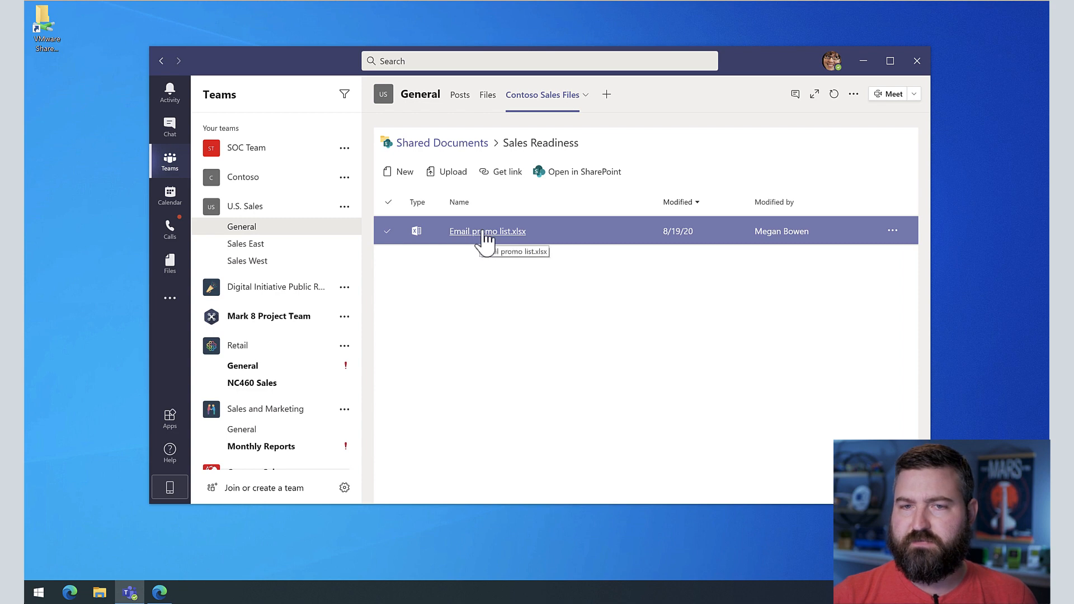
pyautogui.moveTo(683, 248)
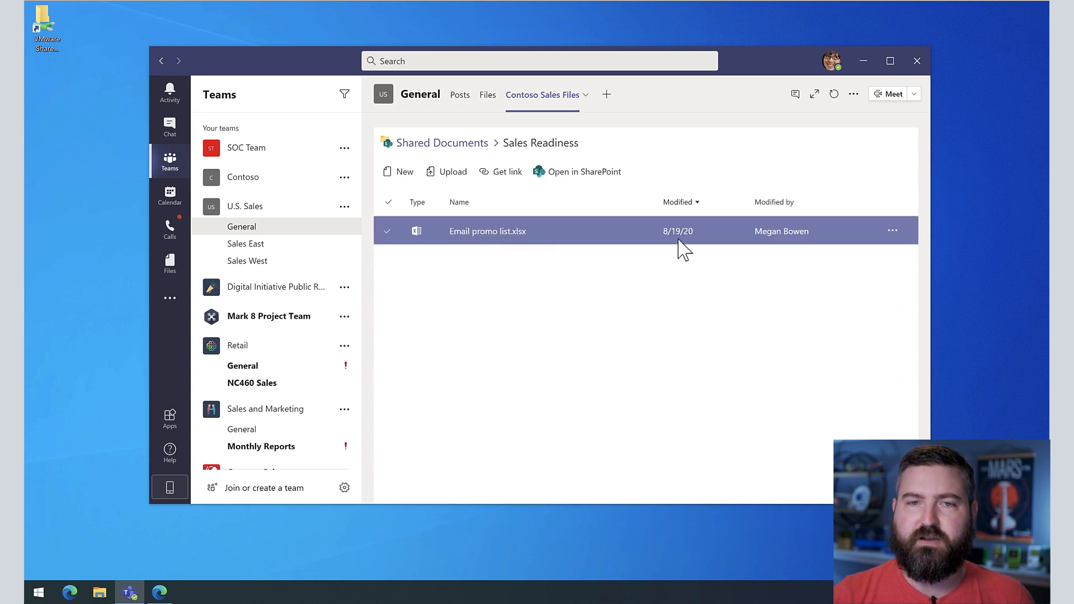